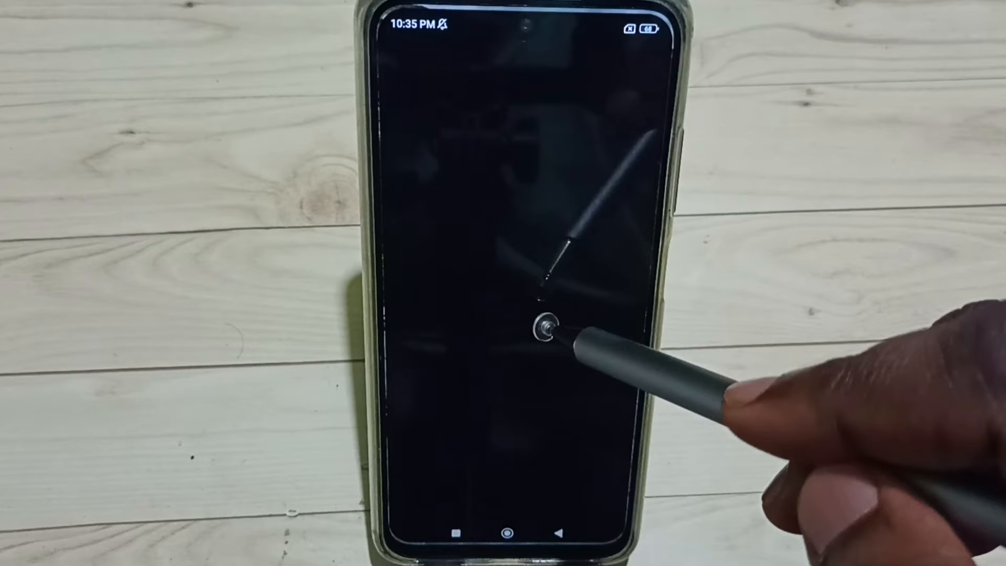
- Launch the Settings app, showing the main list on MIUI Global 14.0.6
click(545, 327)
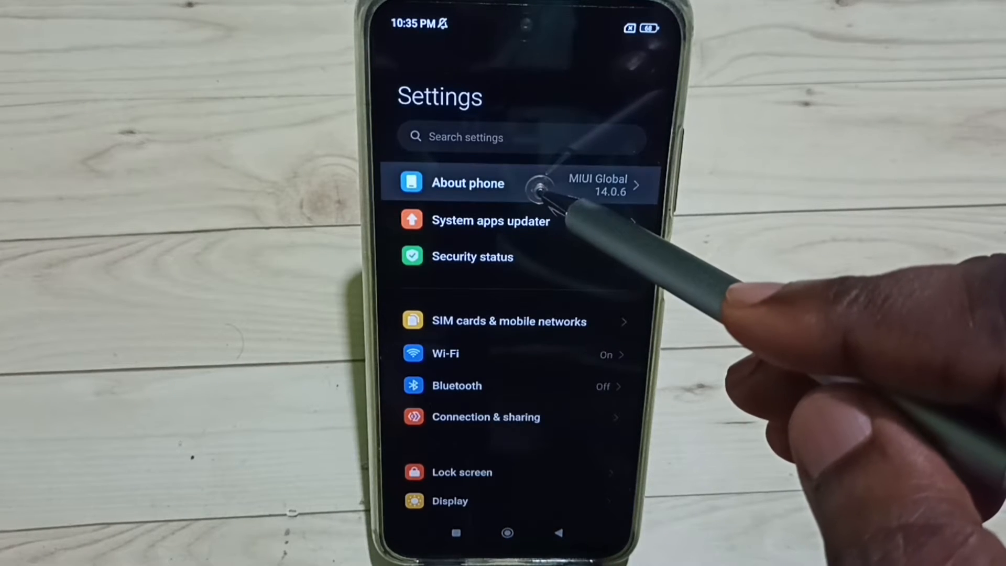
- Open About phone and tap MIUI version until 'You are now a developer!' appears
click(469, 184)
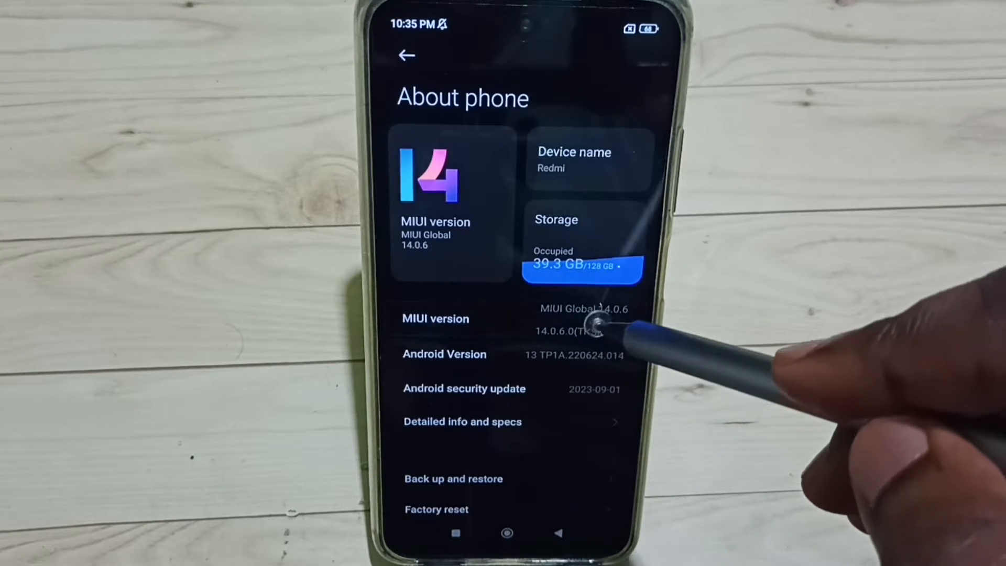
click(591, 324)
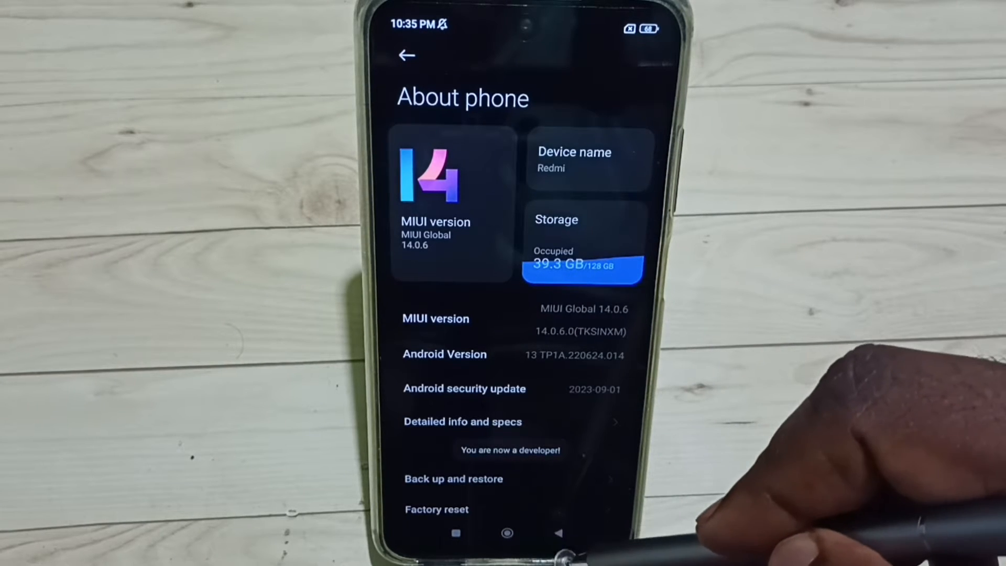
- Go back to the main list and open Additional settings to reveal Developer options
click(406, 55)
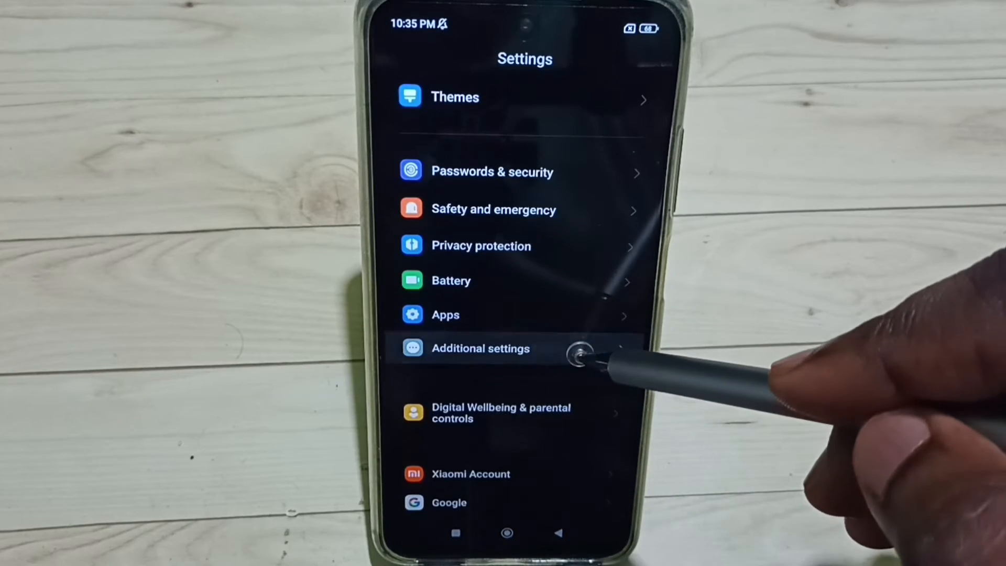
click(481, 348)
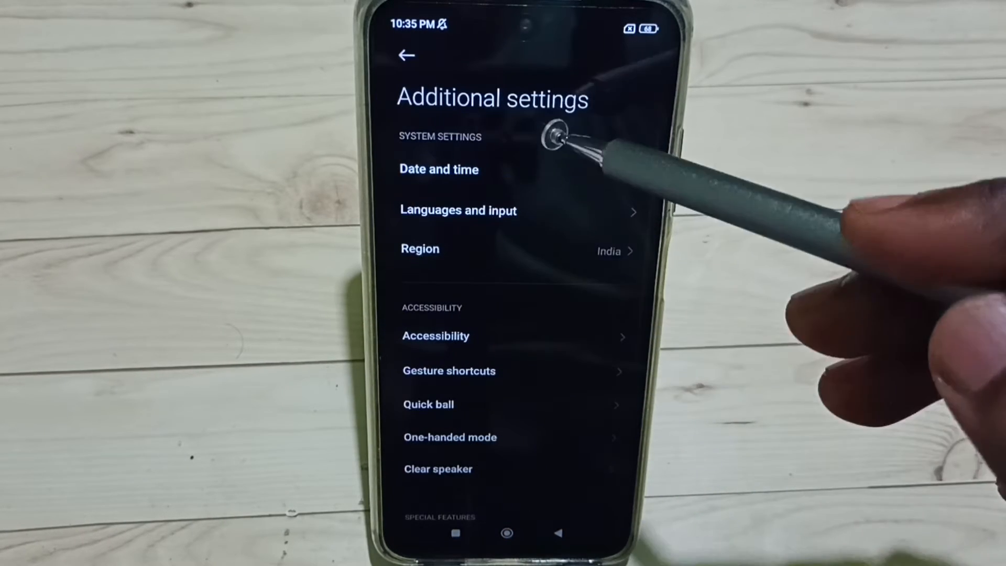
scroll(down, 3)
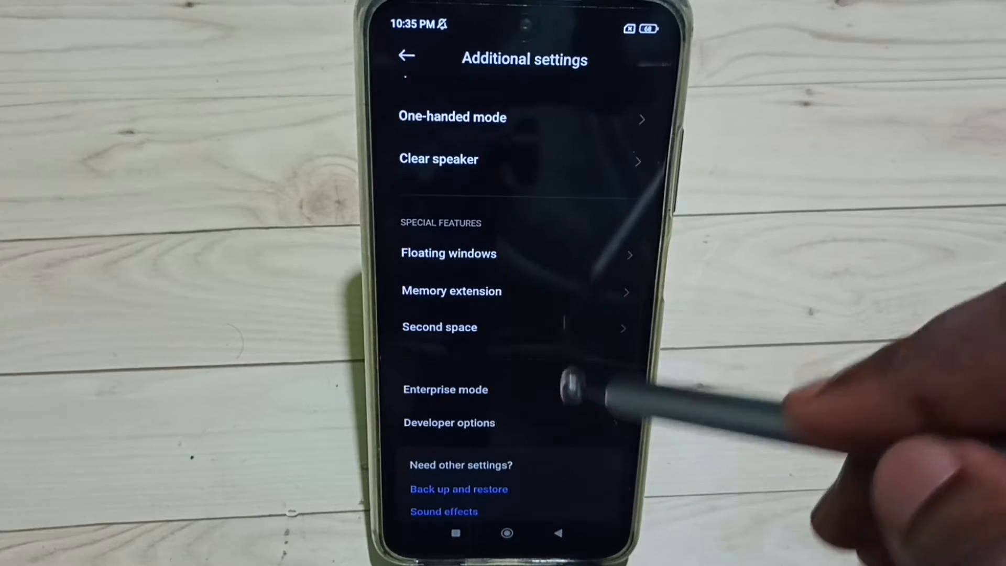
click(450, 423)
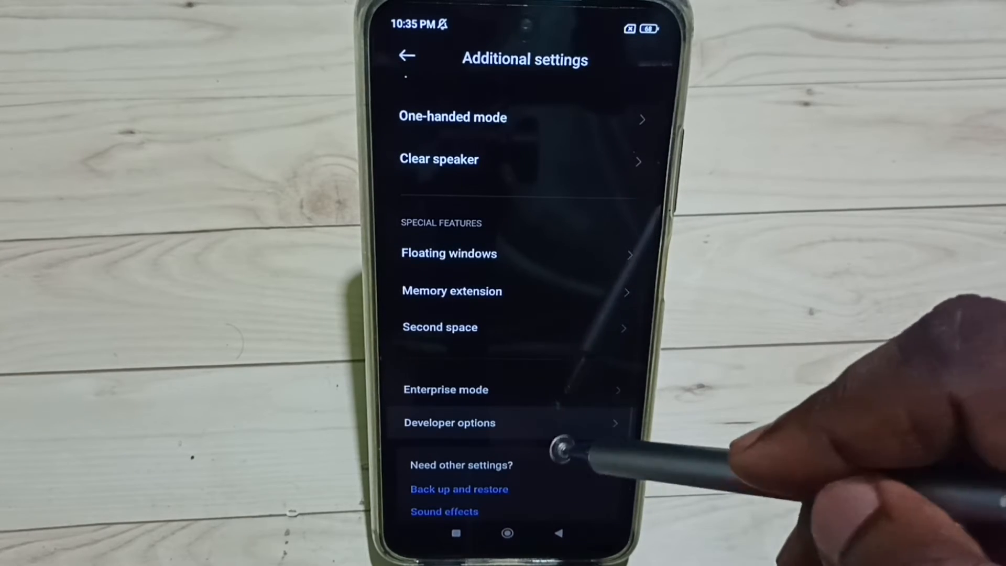
- Open Developer options and scroll down to Networking and Default USB configuration
click(449, 423)
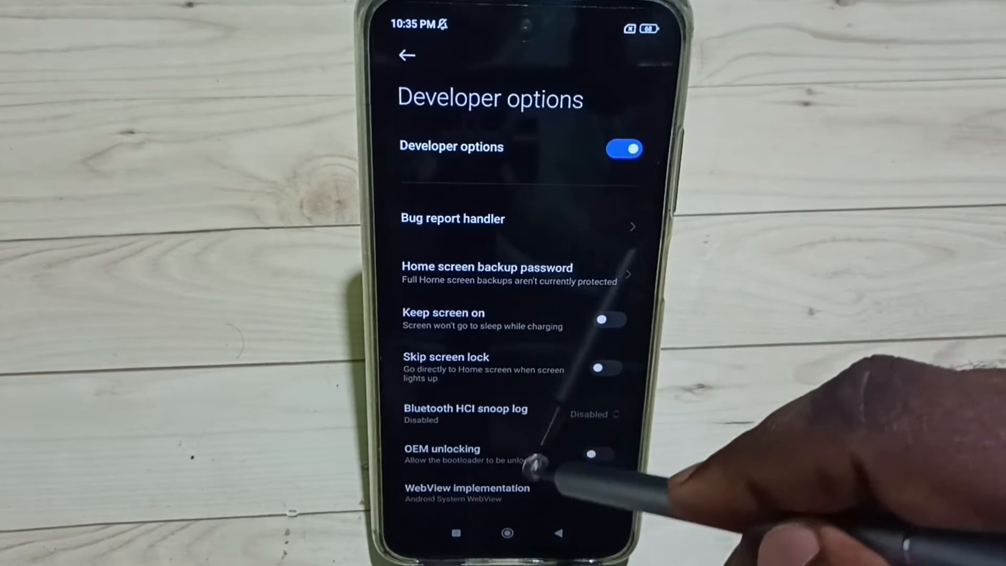
scroll(down, 3)
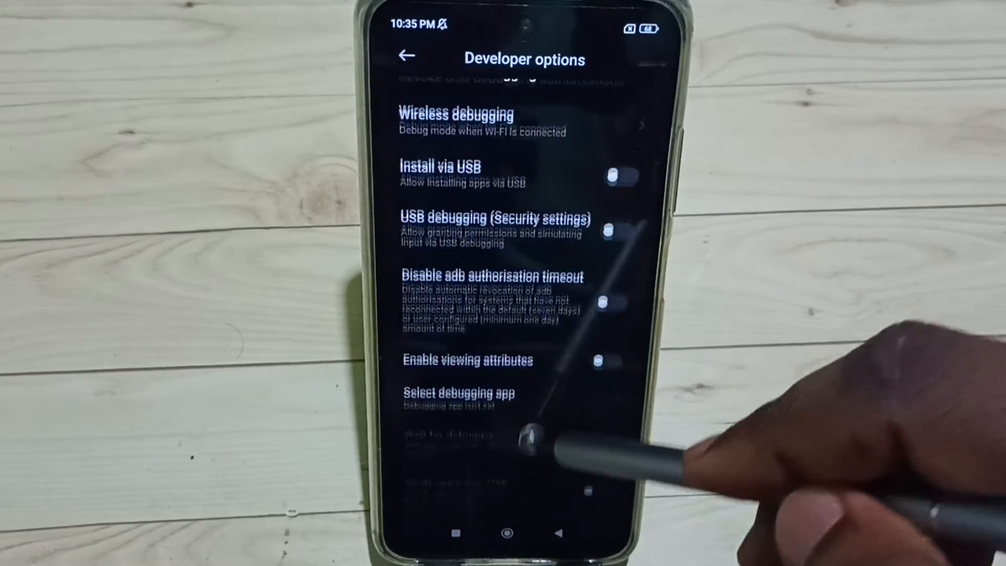
scroll(down, 3)
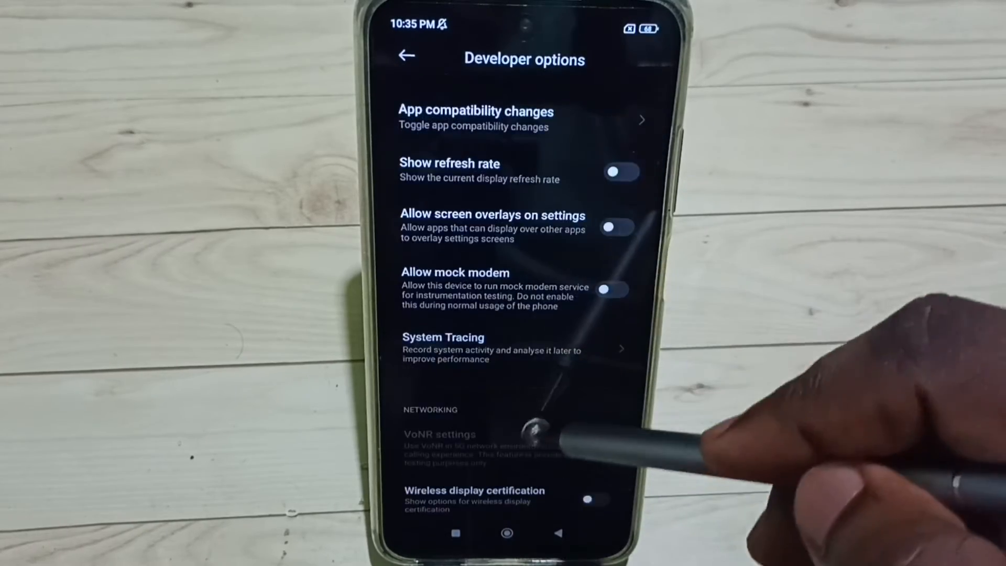
scroll(down, 3)
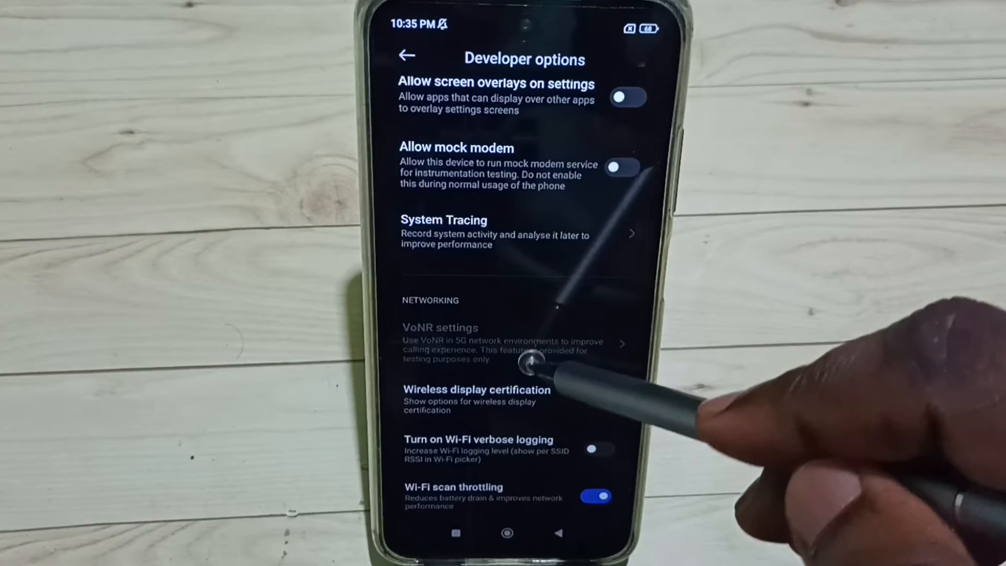
scroll(down, 3)
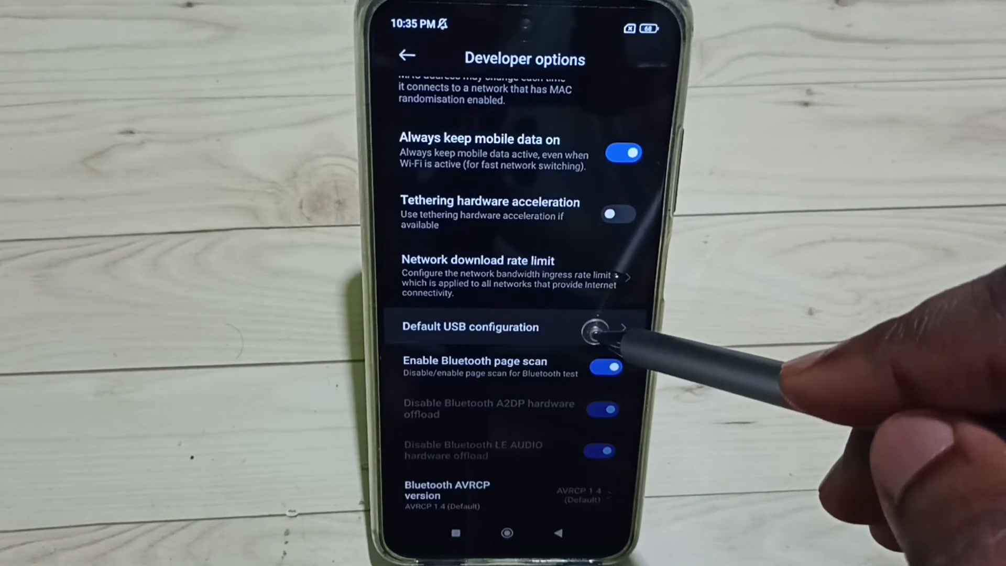
- Choose USB tethering as the Default USB configuration and return to Developer options
click(471, 327)
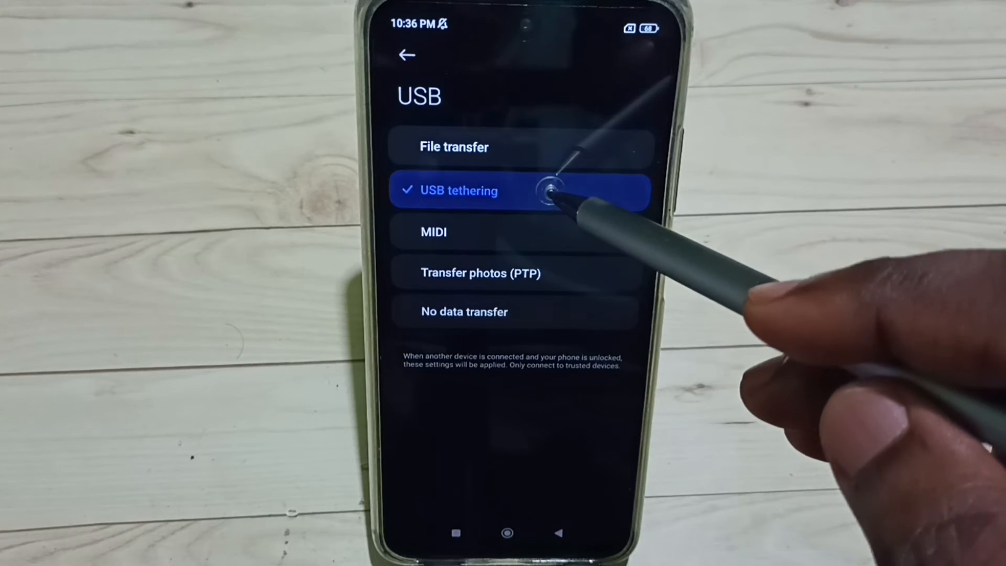
click(406, 55)
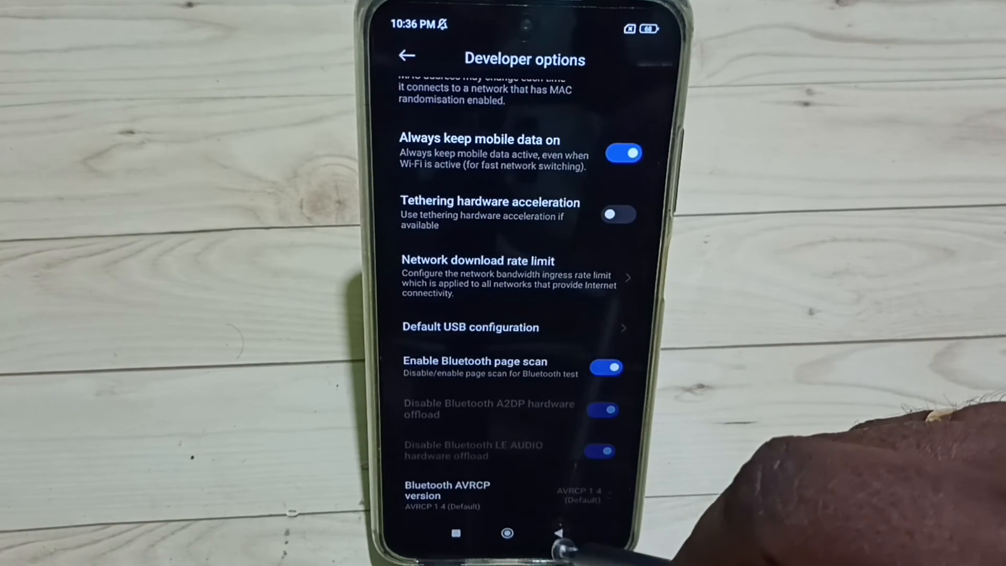
- Leave Developer options and return to the Additional settings page
click(407, 57)
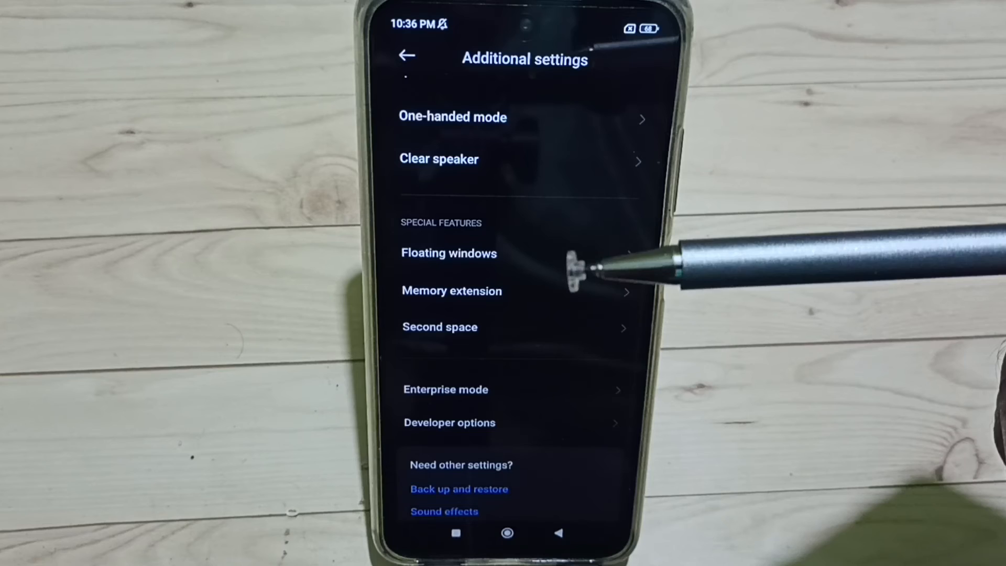
mouse_move(641, 199)
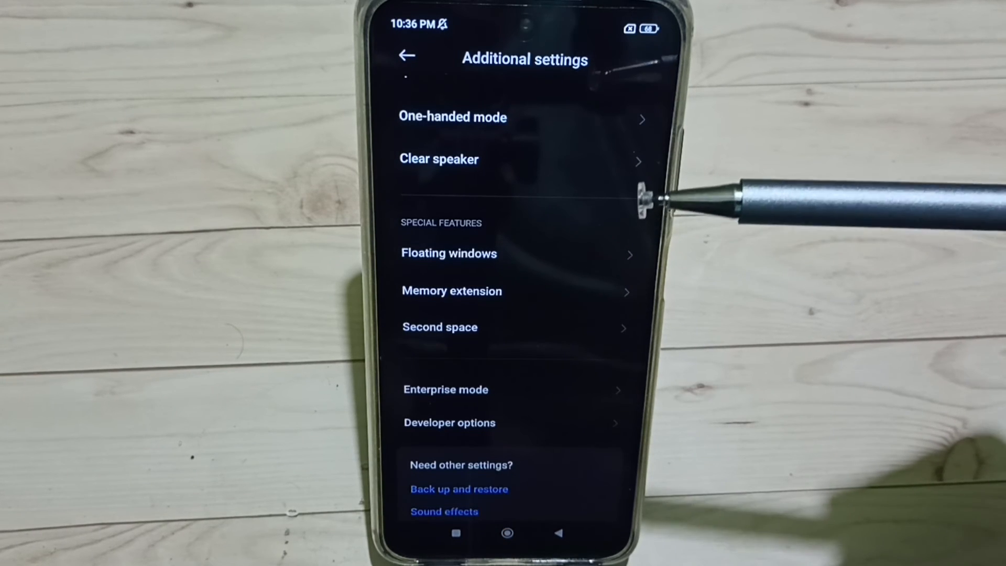